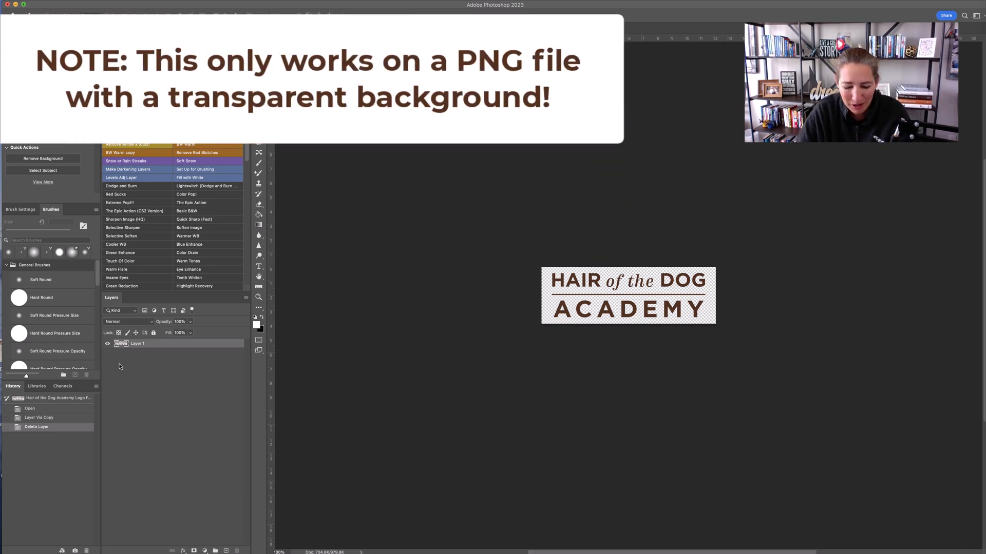
# Step: Duplicate the logo layer into Layer 1 copy with Cmd+J
pyautogui.press('cmd+j')
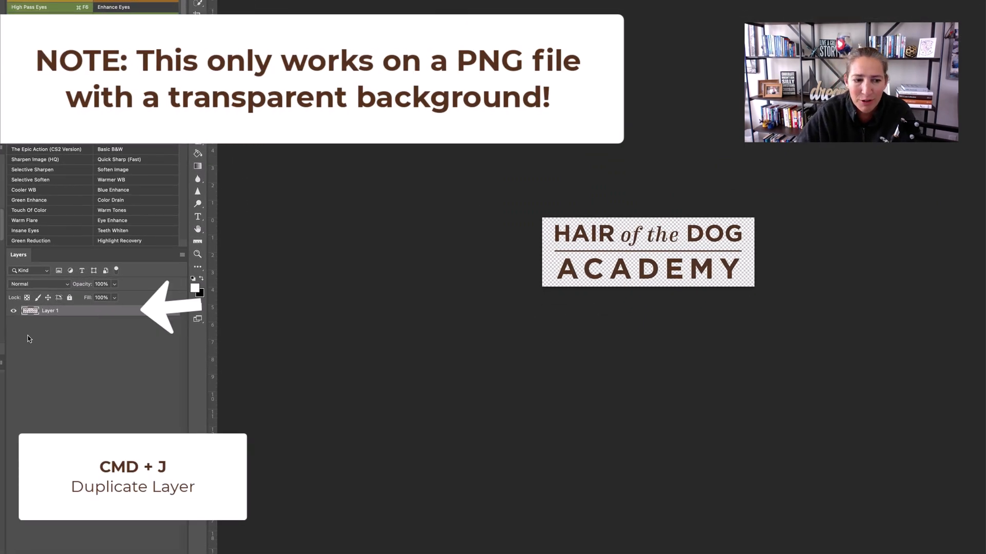
pyautogui.press('cmd+j')
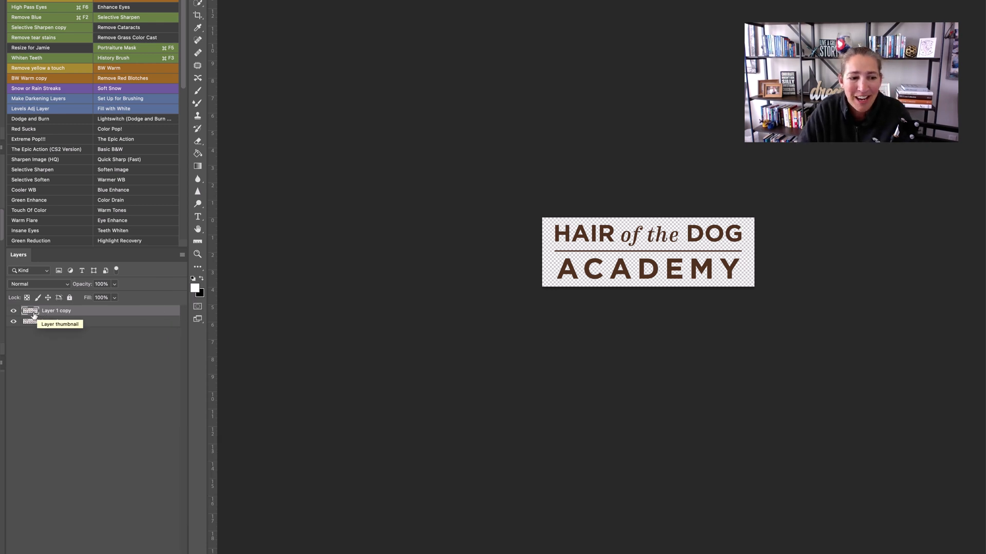
# Step: Add a Color Overlay layer style to Layer 1 copy, tinting the logo grey
pyautogui.rightClick(29, 311)
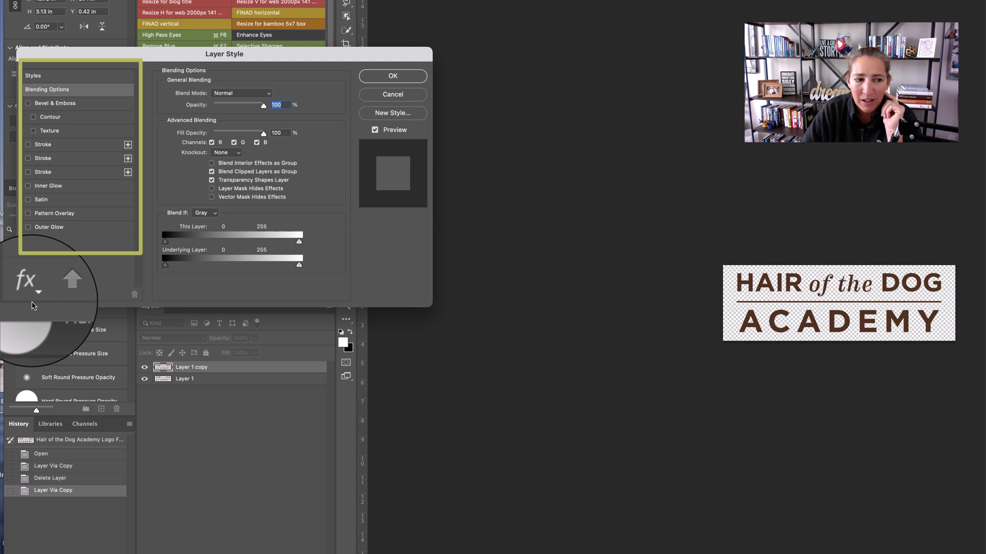
pyautogui.click(28, 294)
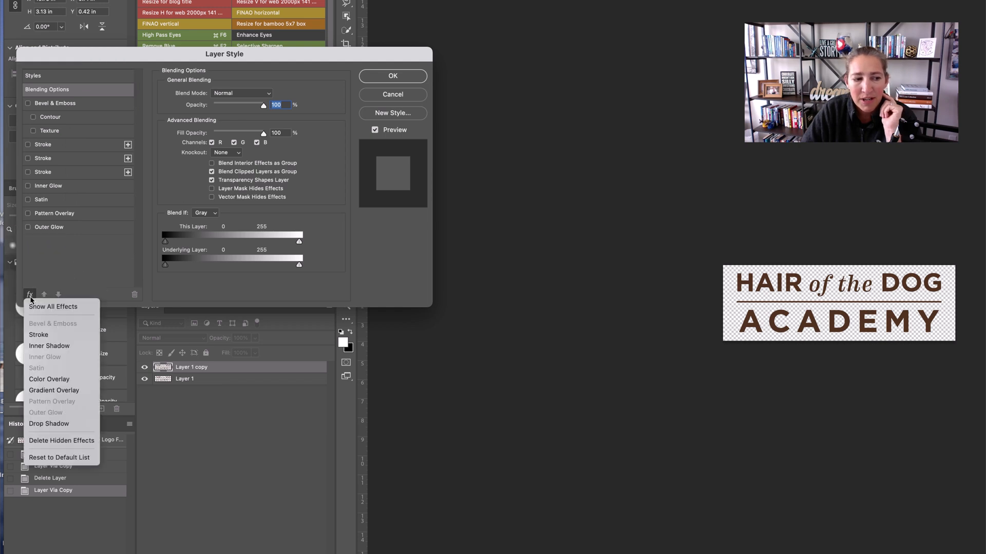
pyautogui.click(50, 379)
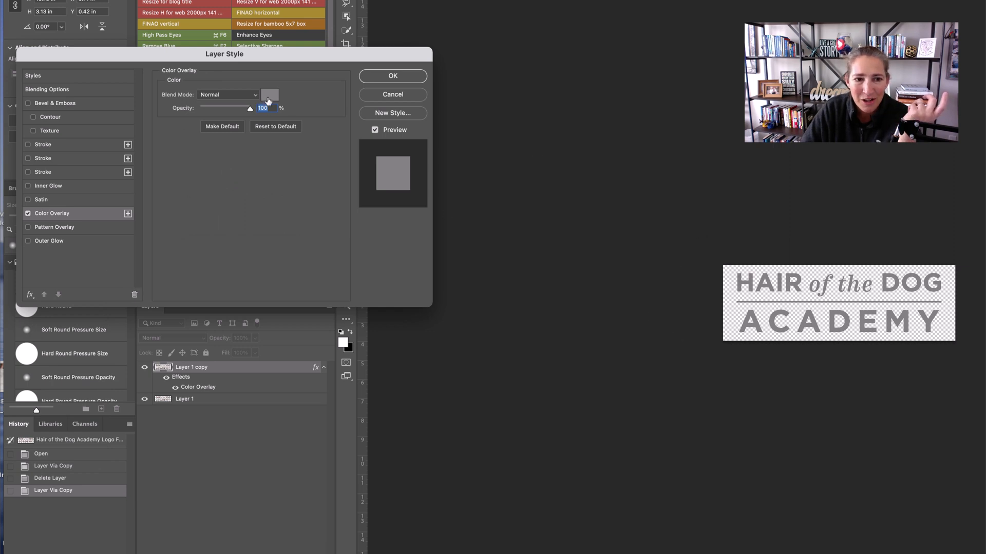
# Step: Set the Color Overlay colour to dark brown hex 722710 and confirm it
pyautogui.click(269, 95)
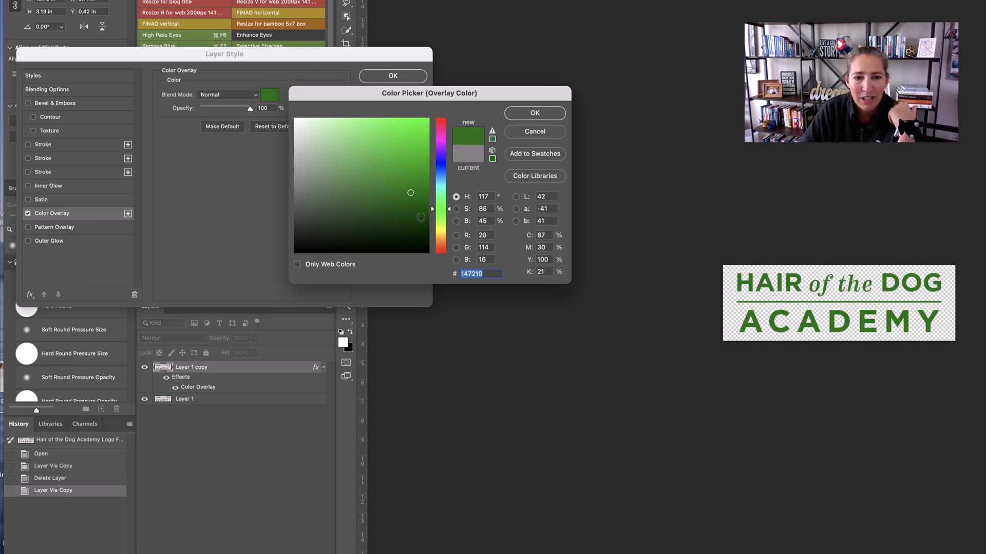
pyautogui.write('722710')
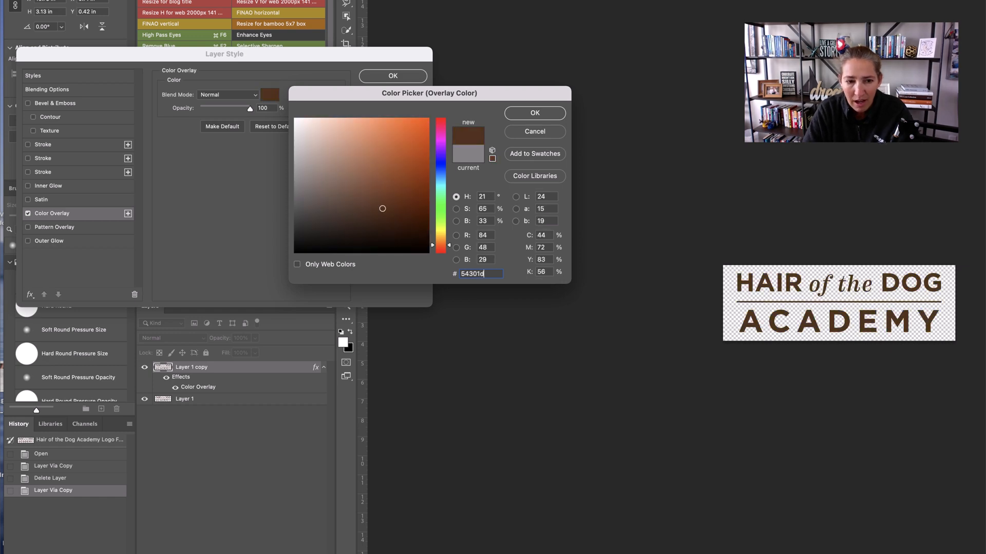
pyautogui.click(534, 113)
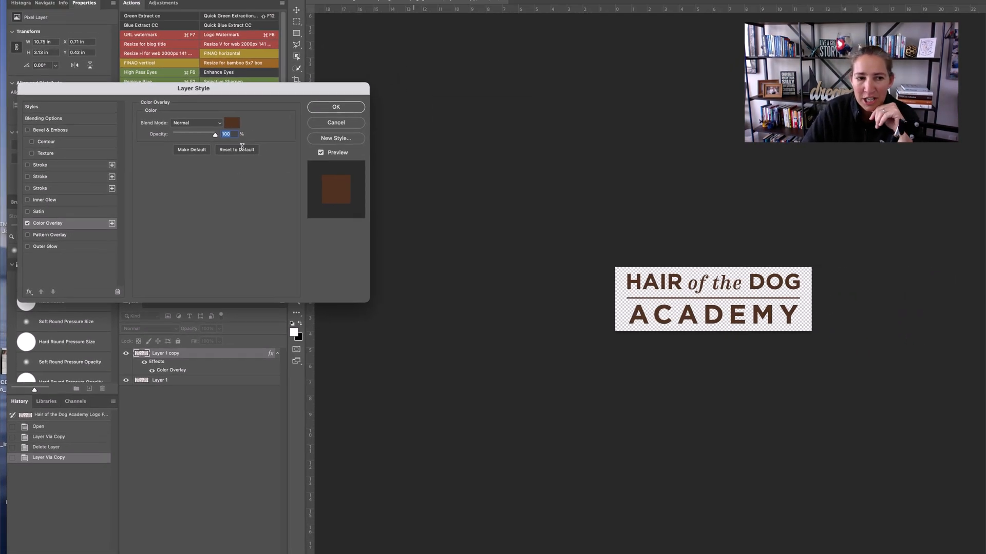